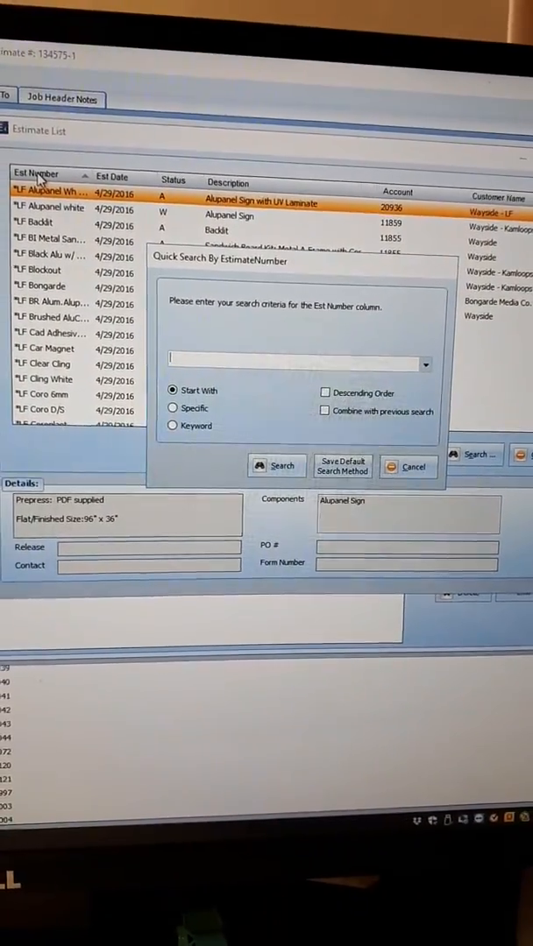
Find estimate 134575 by quick search and merge it with Append Components ticked
{"action": "type", "text": "134575"}
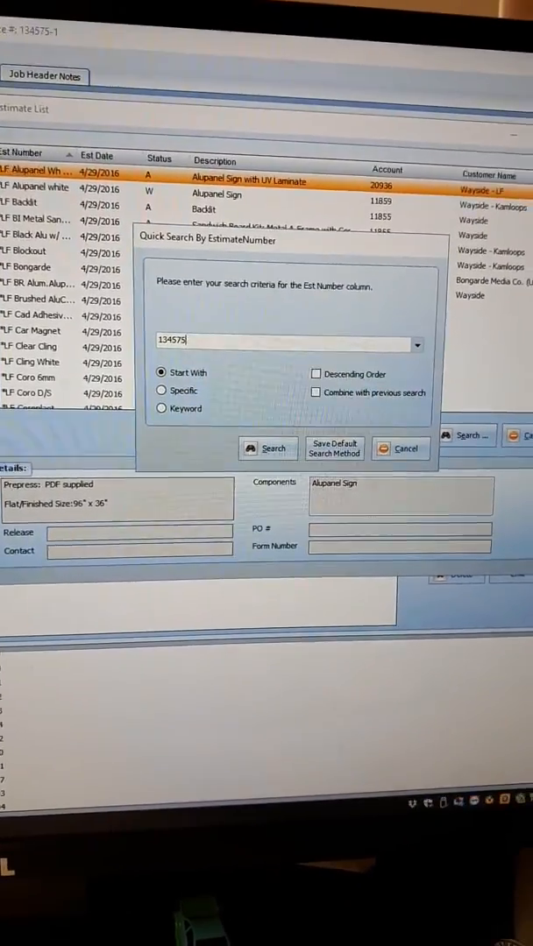
{"action": "left_click", "coordinate": [266, 448]}
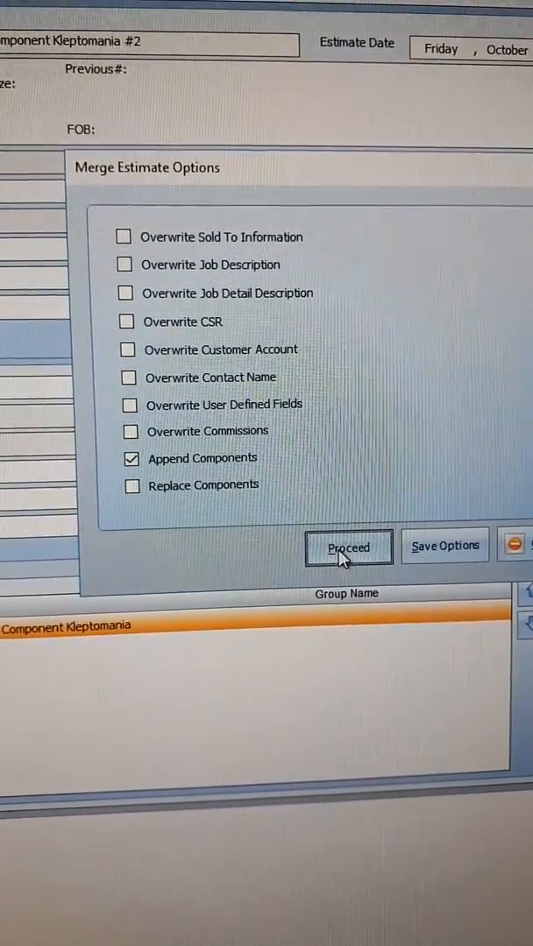
{"action": "left_click", "coordinate": [347, 547]}
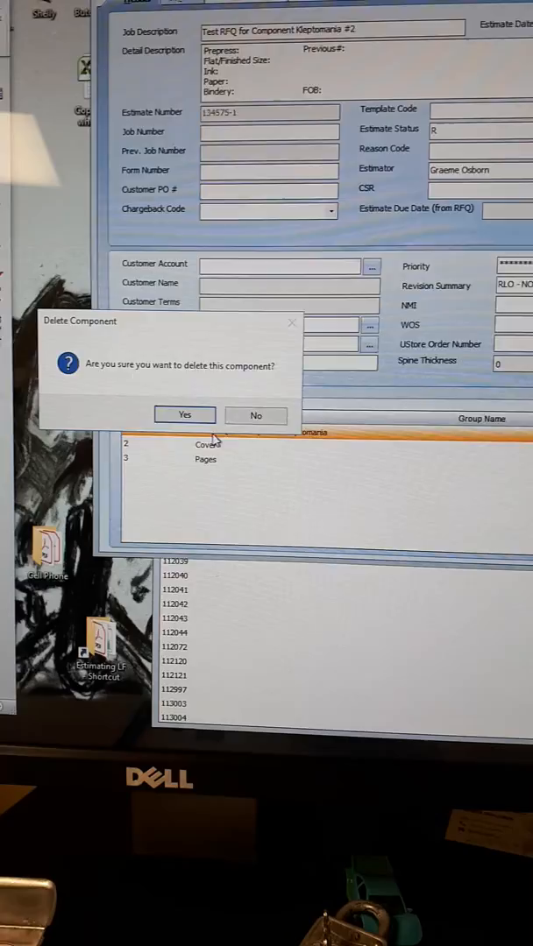
Confirm Yes to delete the selected component from the test estimate
{"action": "left_click", "coordinate": [184, 413]}
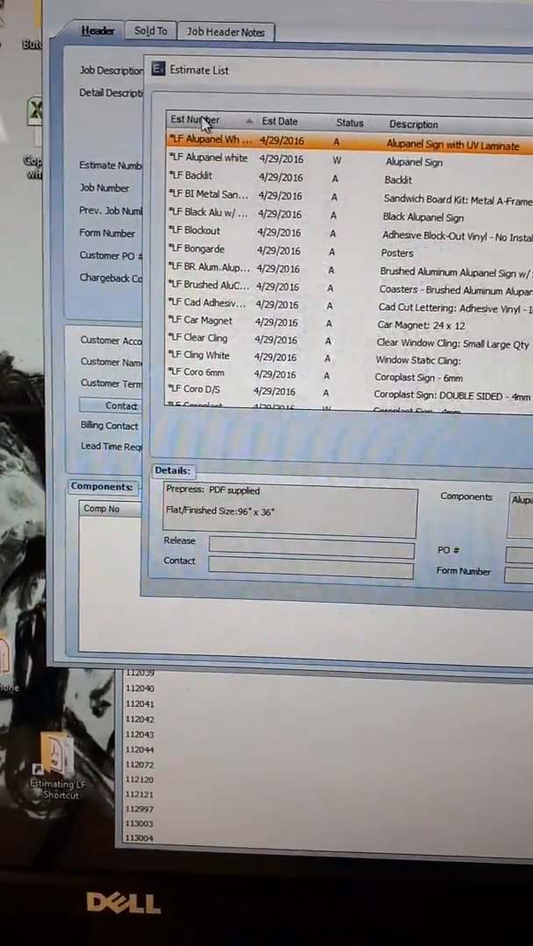
Quick search the estimate list by Est Number for 134575-1
{"action": "left_click", "coordinate": [201, 119]}
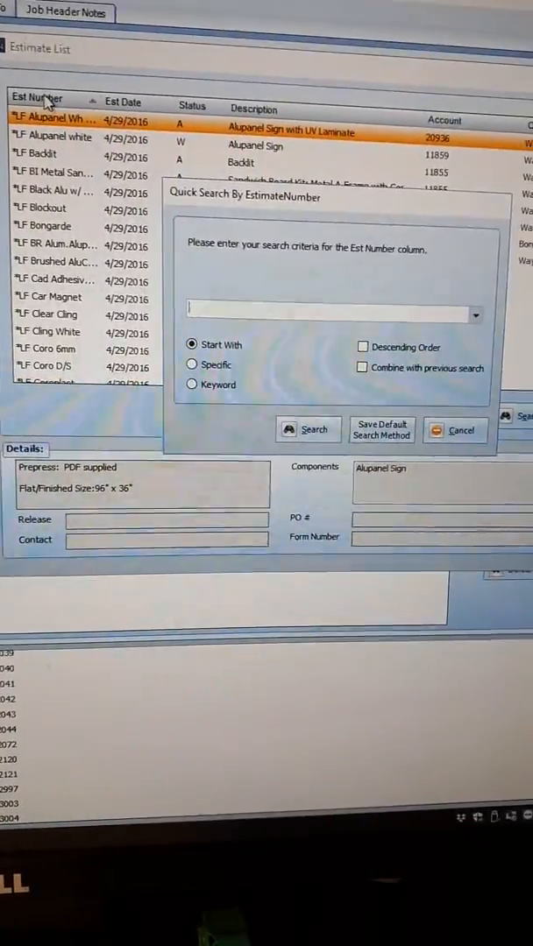
{"action": "type", "text": "134575-1"}
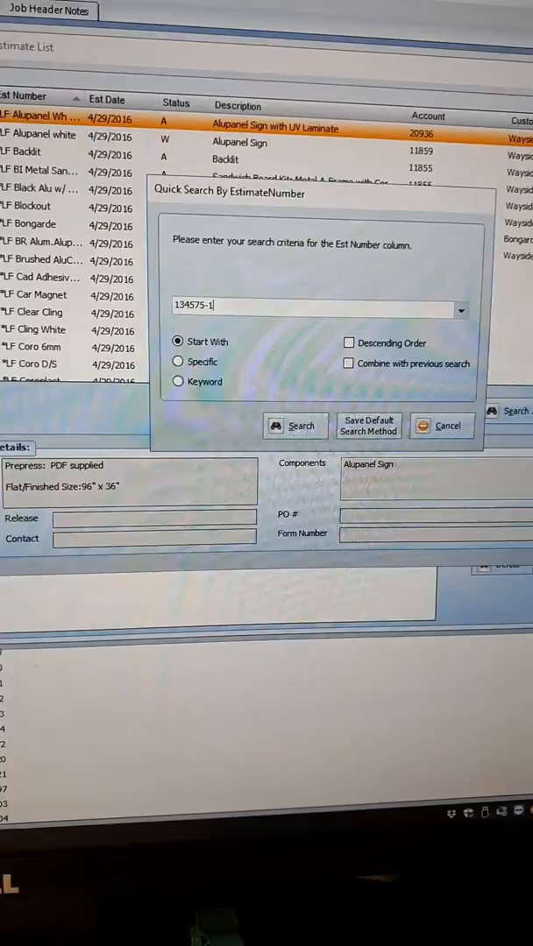
{"action": "left_click", "coordinate": [295, 424]}
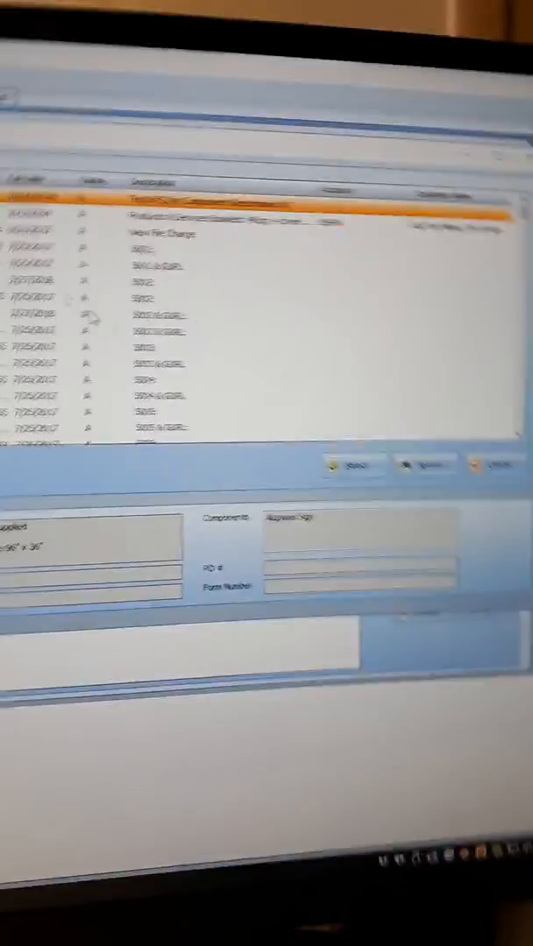